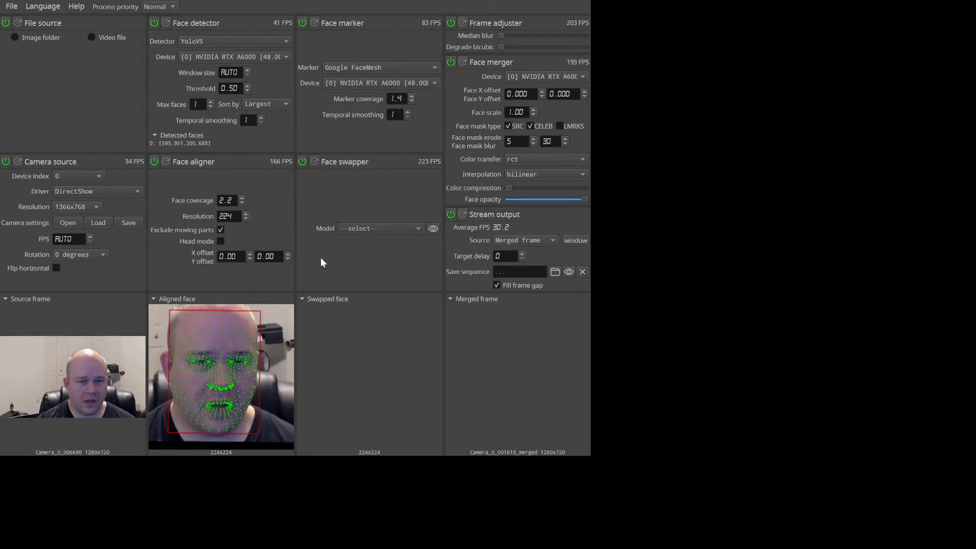
mouse_move(374, 308)
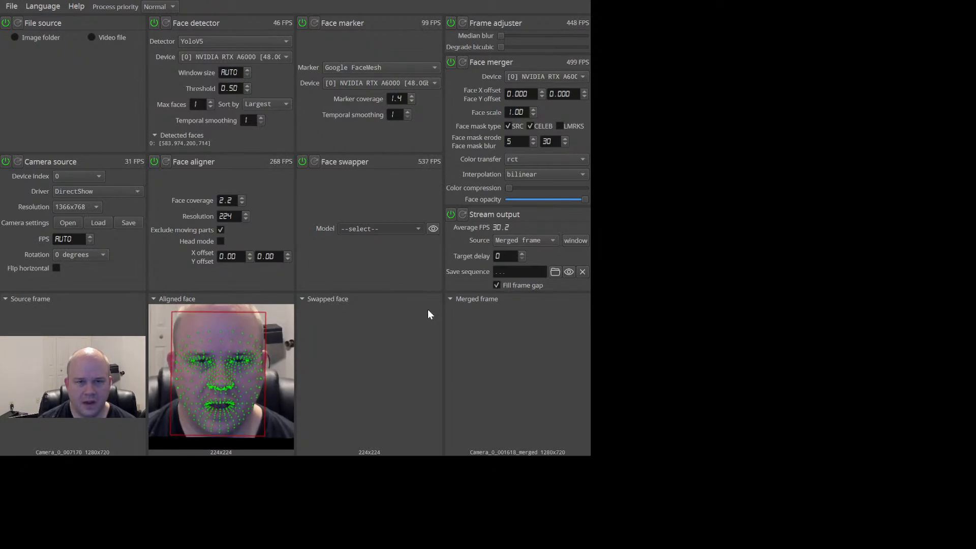
mouse_move(405, 320)
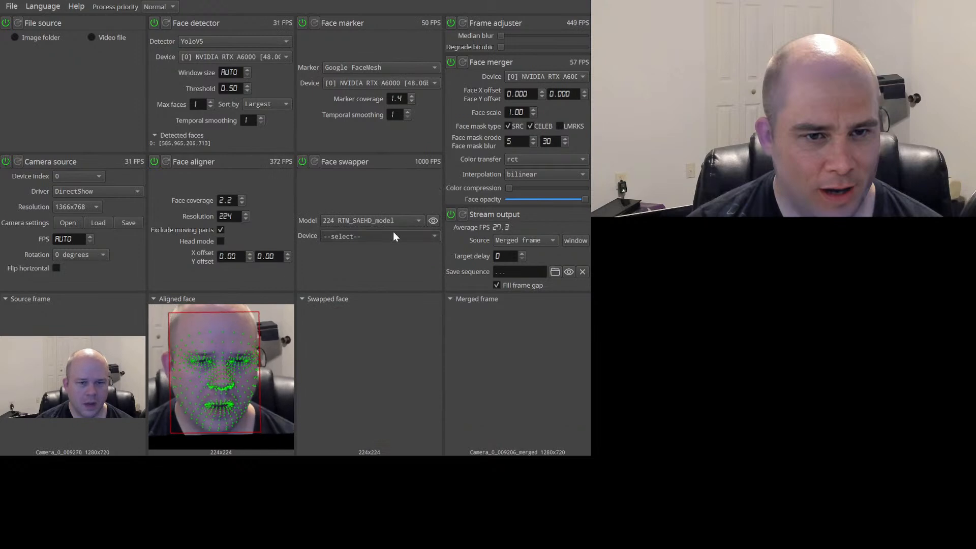
Set the Face swapper device to the NVIDIA RTX A6000 GPU
click(302, 161)
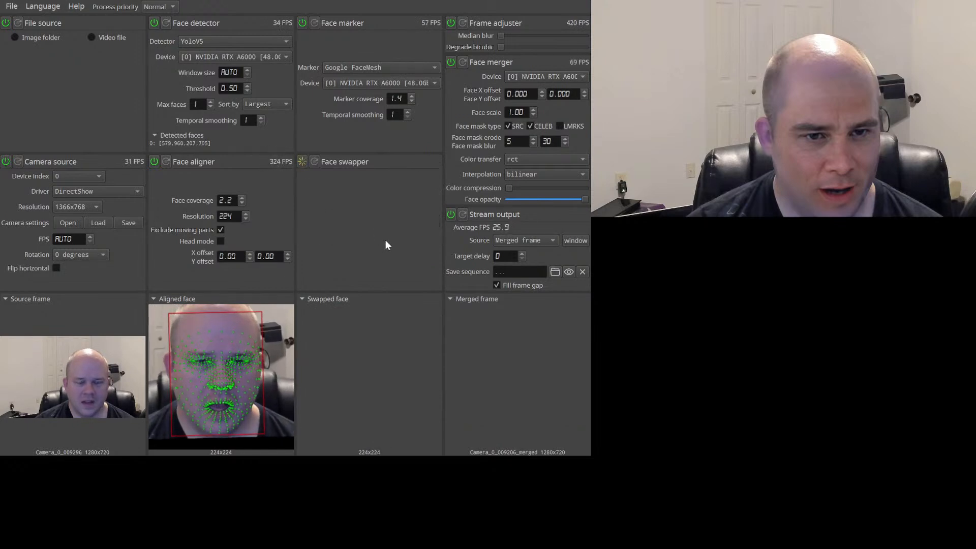
click(302, 161)
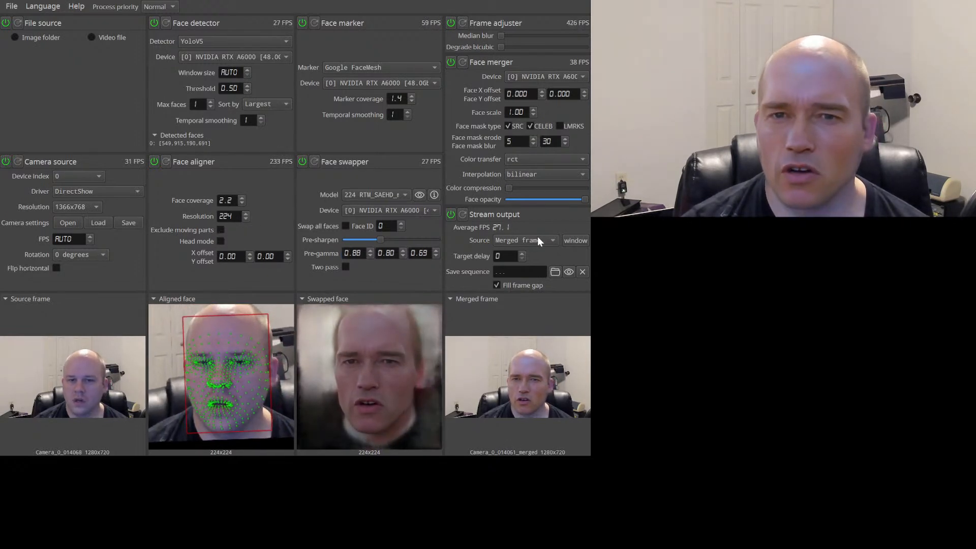
Select the stream output's target delay value for editing
click(505, 256)
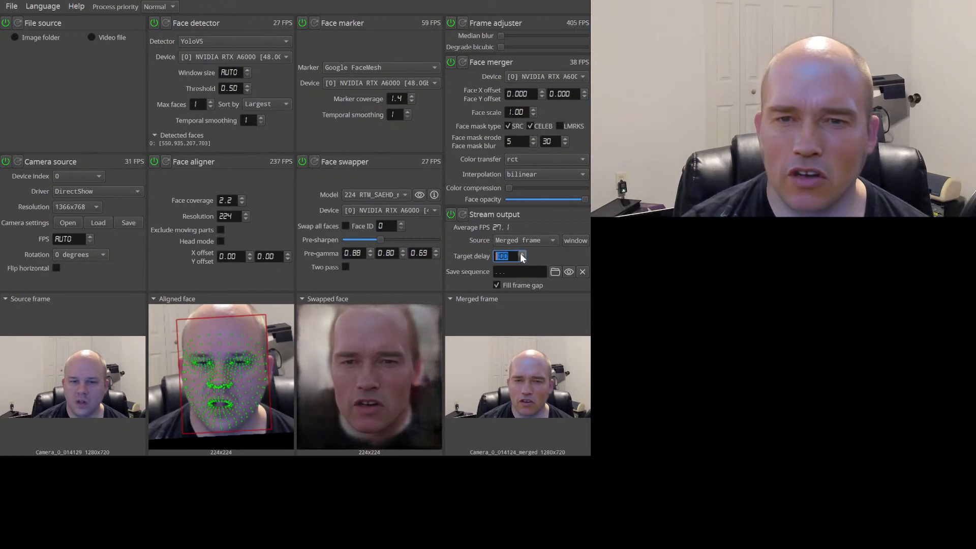